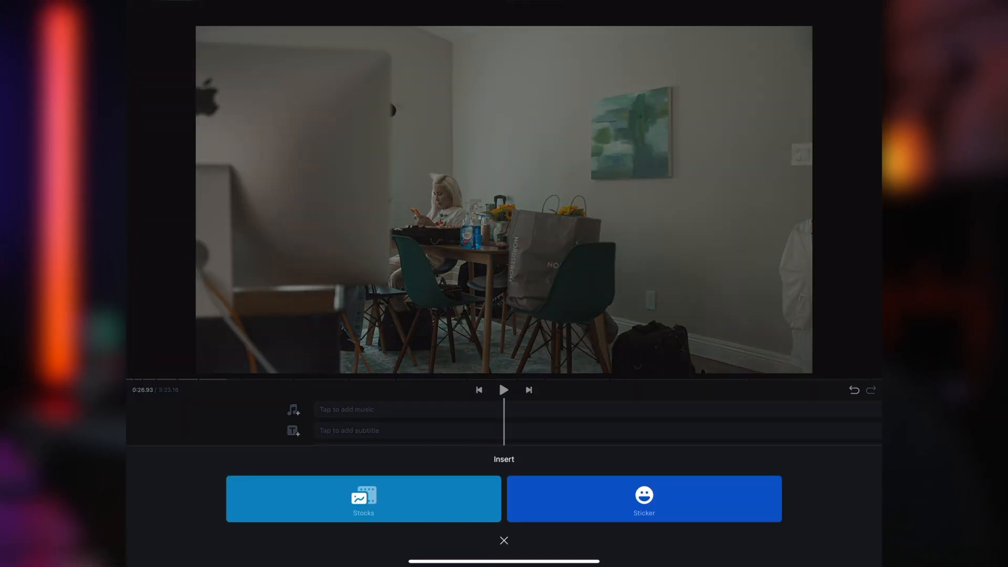
Browse the stock clip collection without choosing one and return to the timeline
{"action": "left_click", "coordinate": [362, 505]}
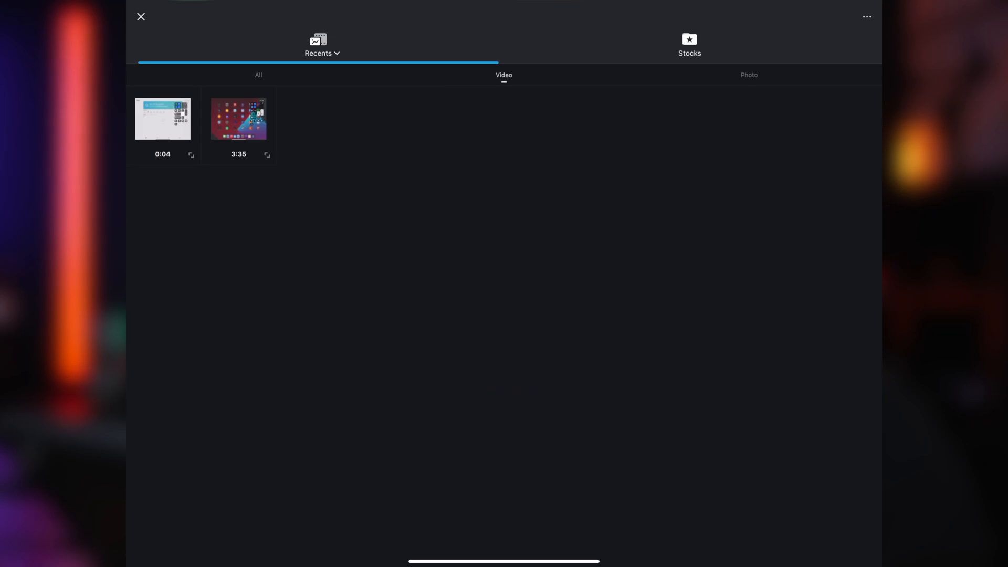
{"action": "left_click", "coordinate": [688, 42]}
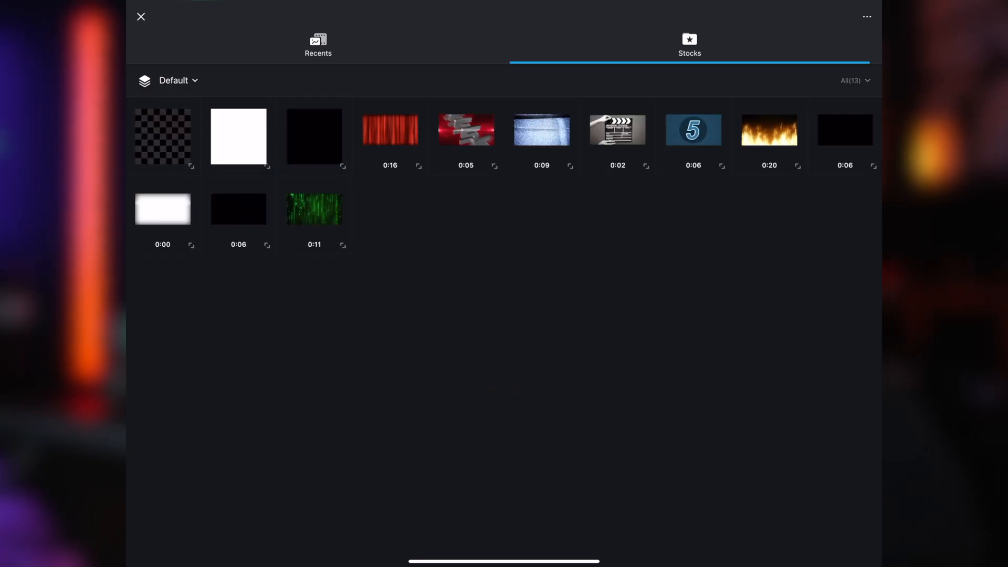
{"action": "left_click", "coordinate": [174, 80]}
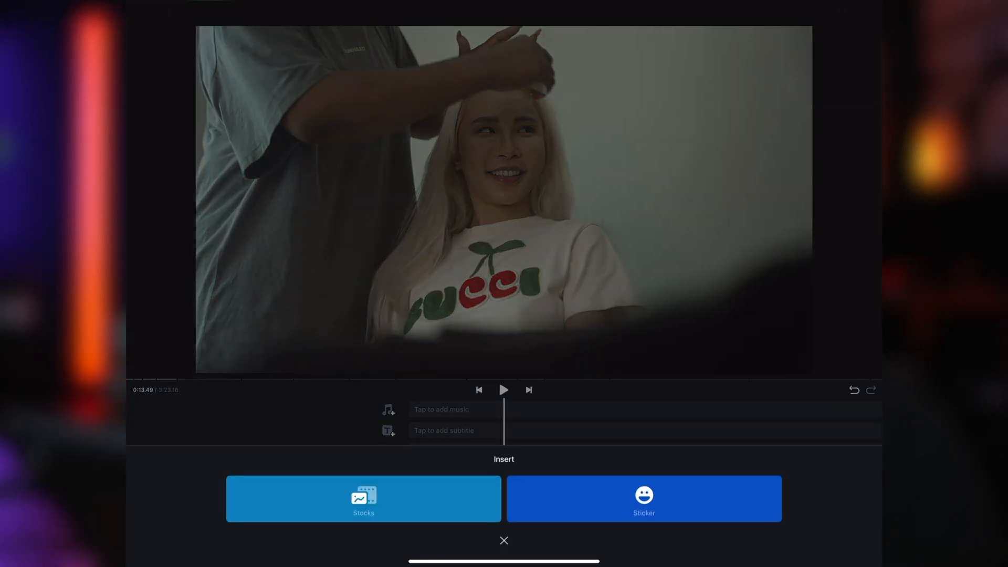
{"action": "left_click", "coordinate": [503, 540]}
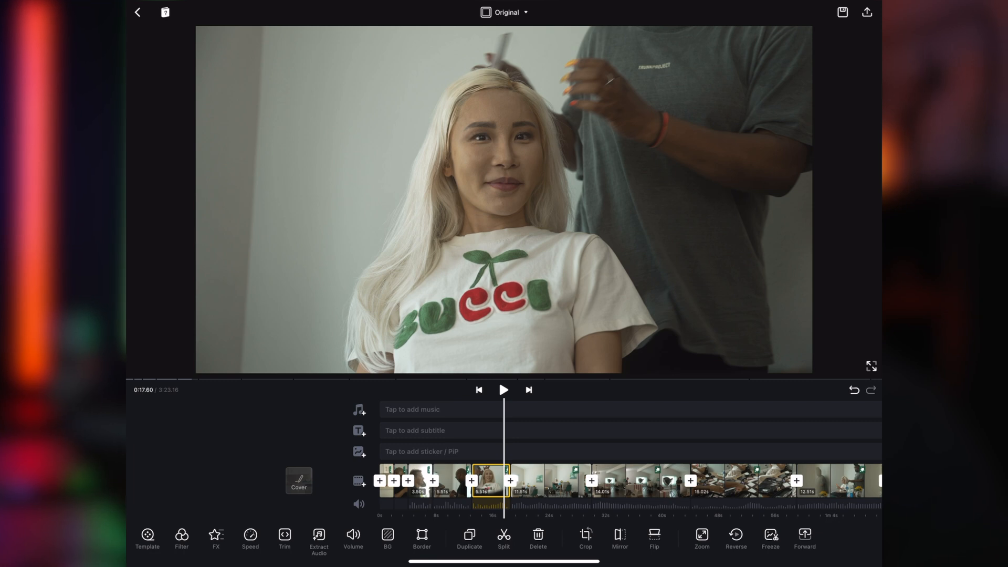
Preview the project in square 1:1, 4:5 and vertical 9:16 frame ratios
{"action": "left_click", "coordinate": [505, 13]}
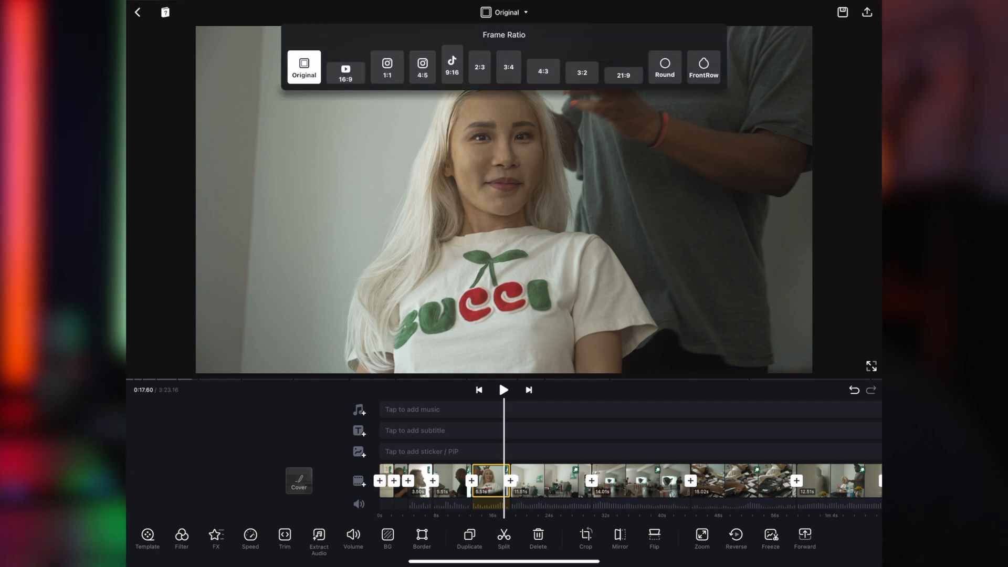
{"action": "left_click", "coordinate": [507, 13]}
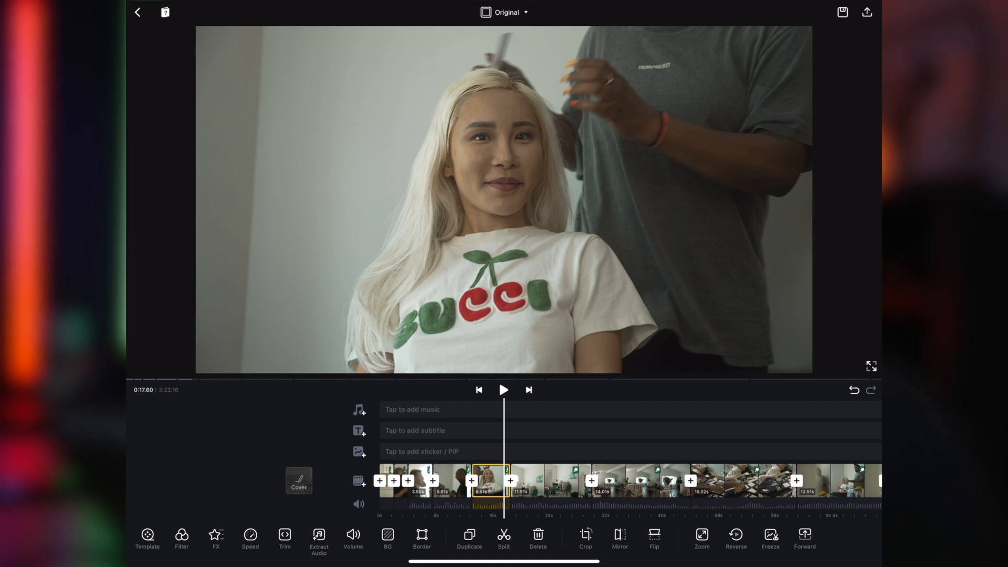
{"action": "left_click", "coordinate": [505, 12]}
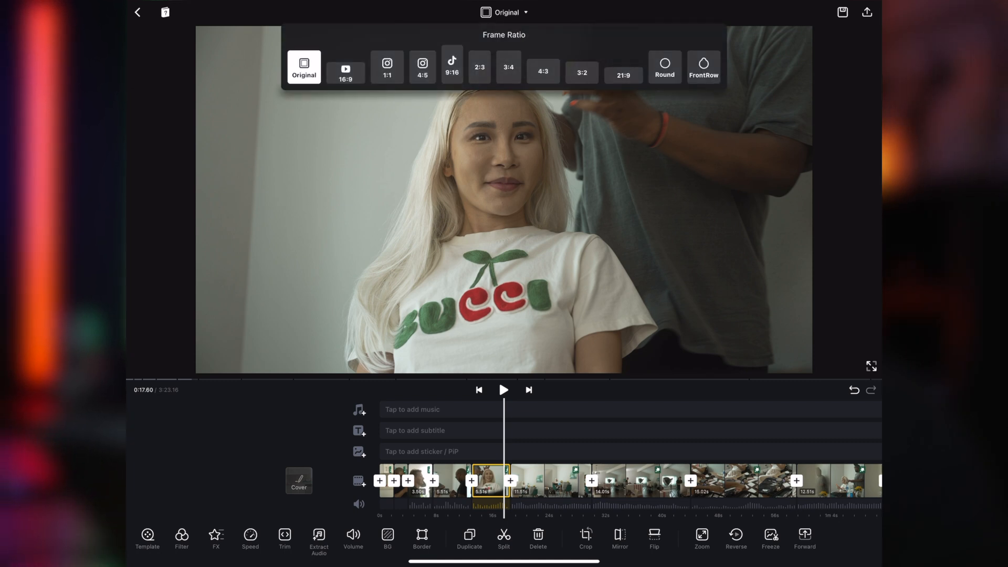
{"action": "left_click", "coordinate": [481, 68]}
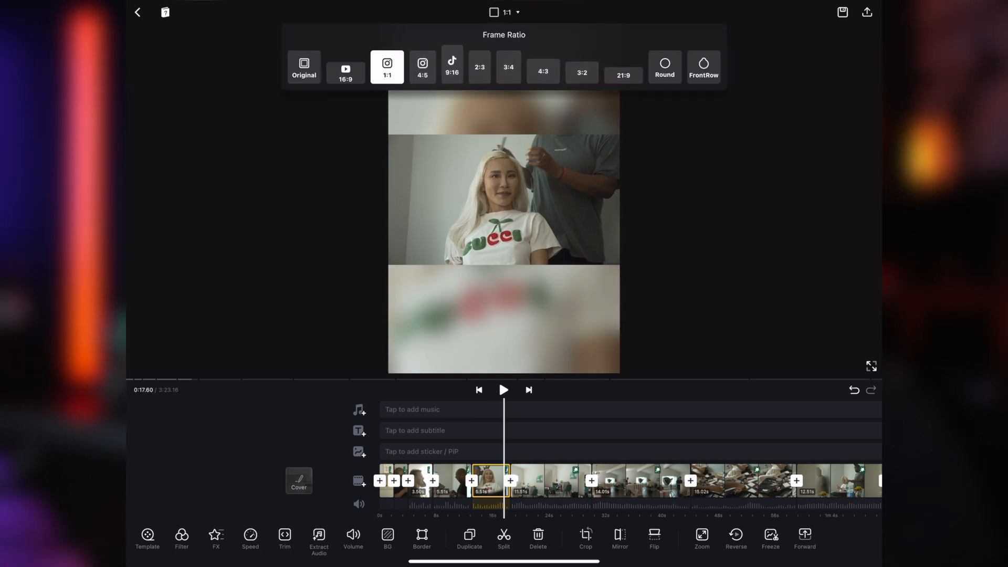
{"action": "left_click", "coordinate": [423, 68]}
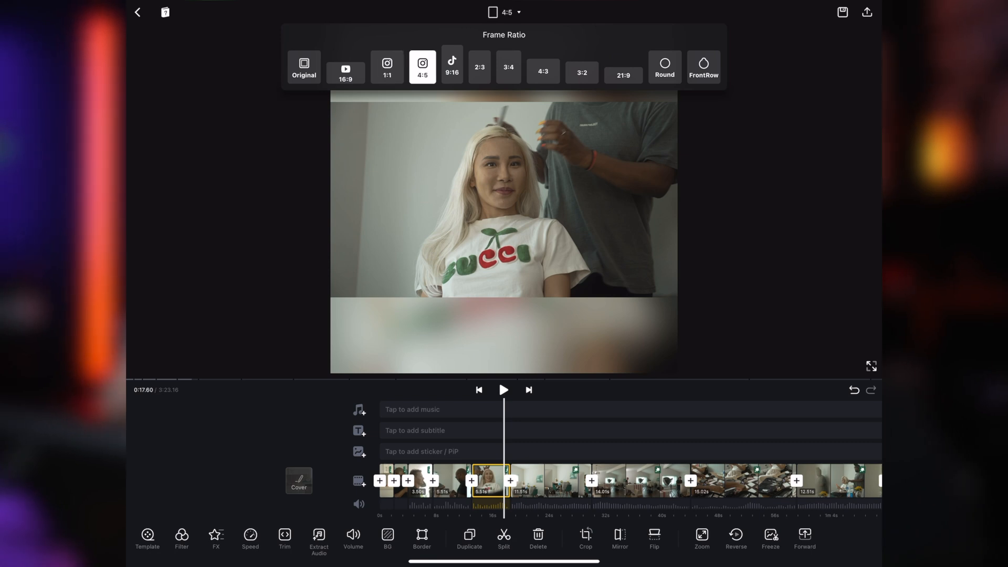
{"action": "left_click", "coordinate": [452, 66]}
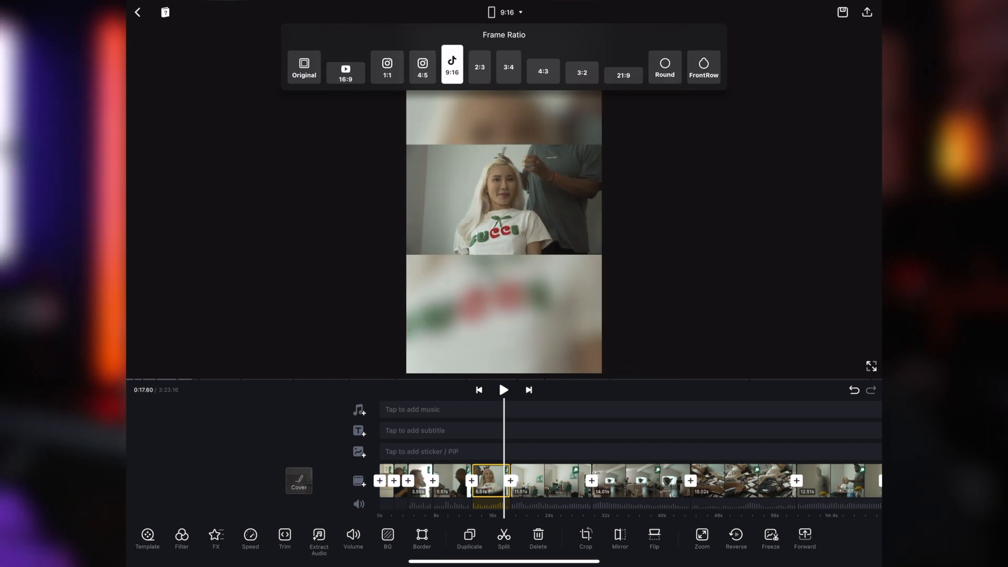
Toggle between 4:5 and 9:16 again, then restore the original frame ratio
{"action": "left_click", "coordinate": [422, 68]}
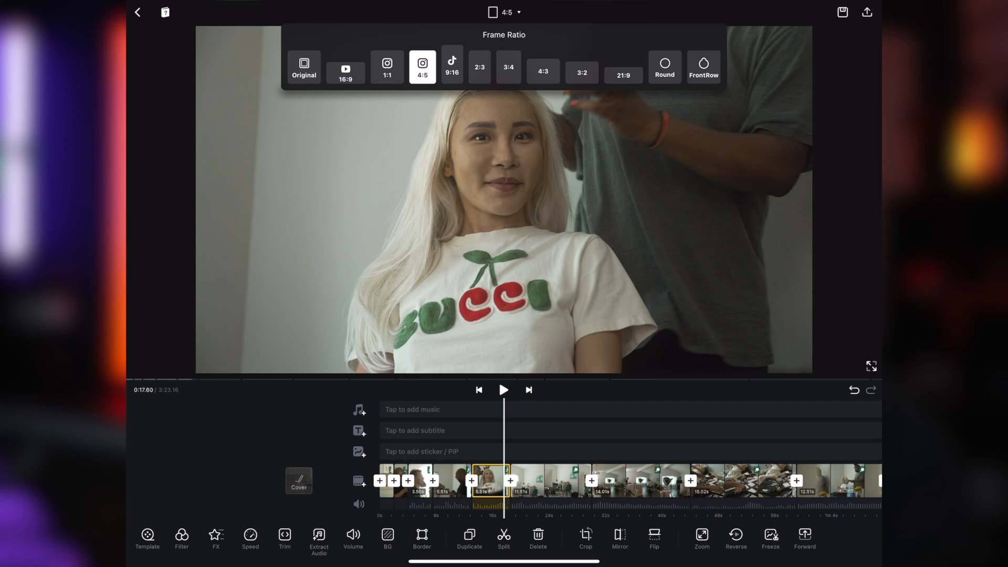
{"action": "left_click", "coordinate": [451, 68]}
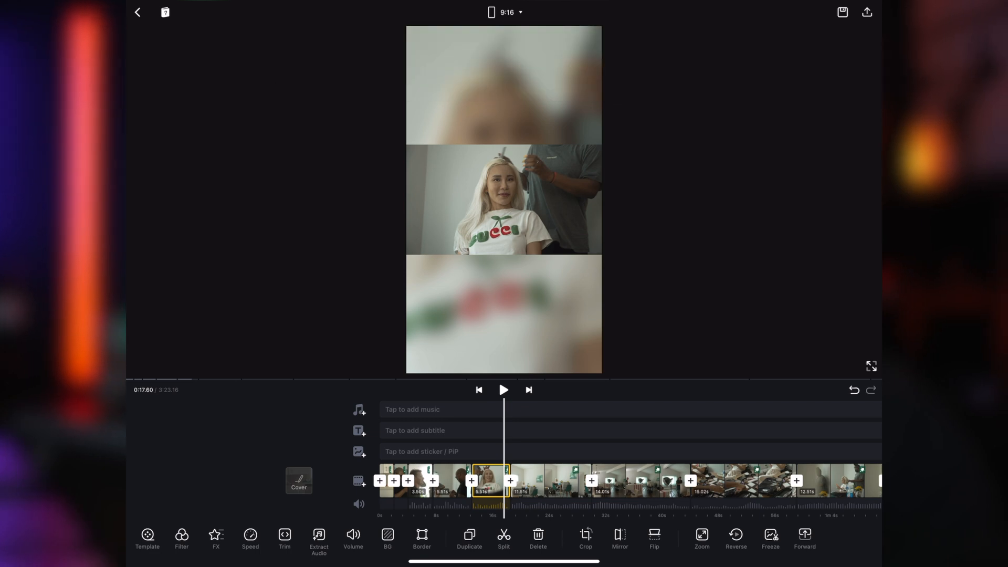
{"action": "left_click", "coordinate": [500, 12]}
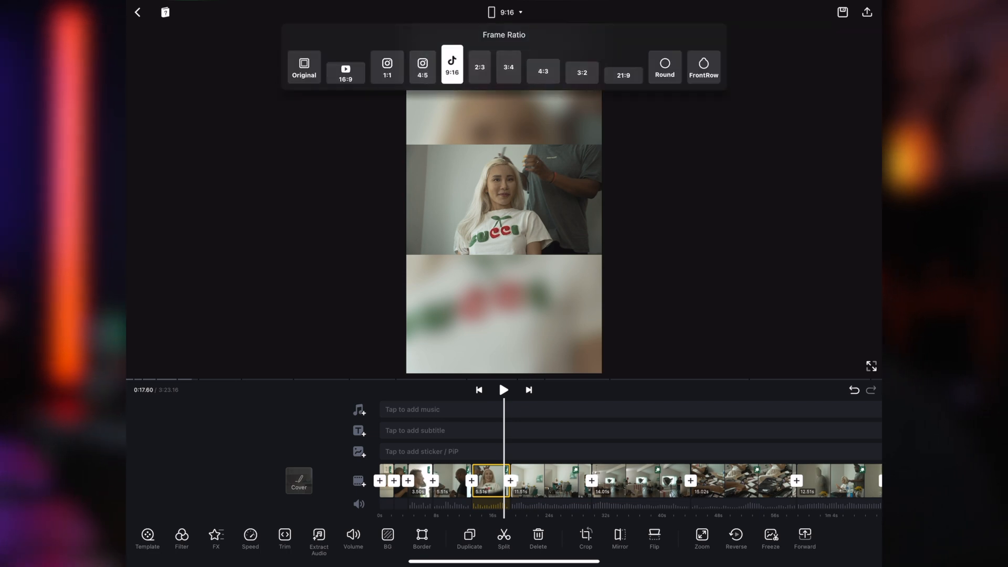
{"action": "left_click", "coordinate": [304, 66]}
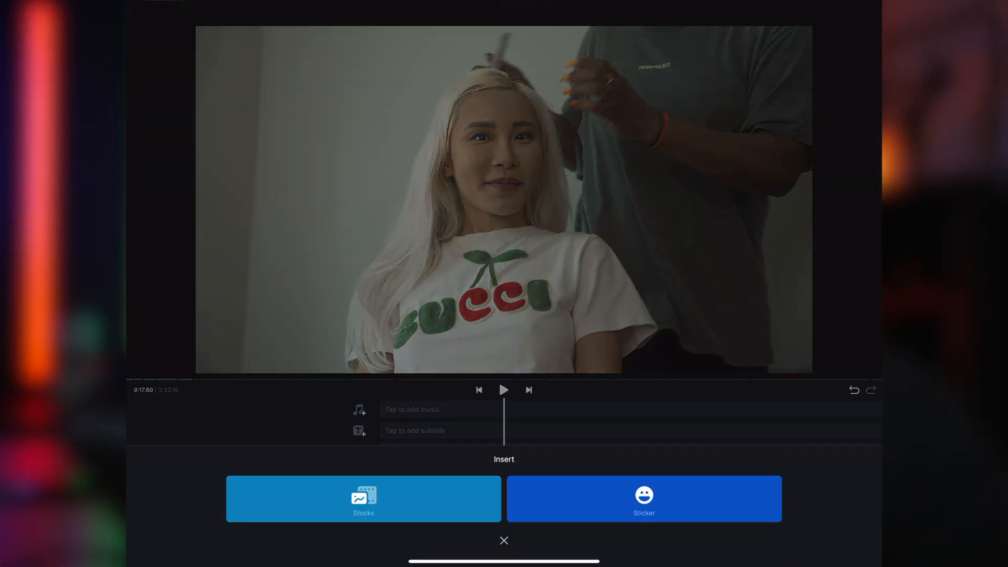
Add the camera clip from the picker as an overlay track
{"action": "left_click", "coordinate": [363, 499]}
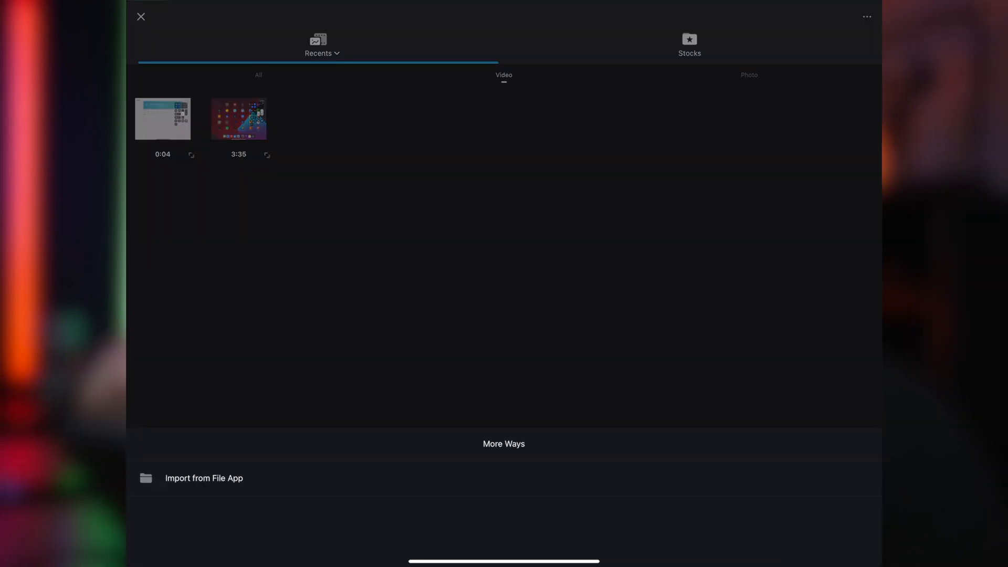
{"action": "left_click", "coordinate": [204, 478]}
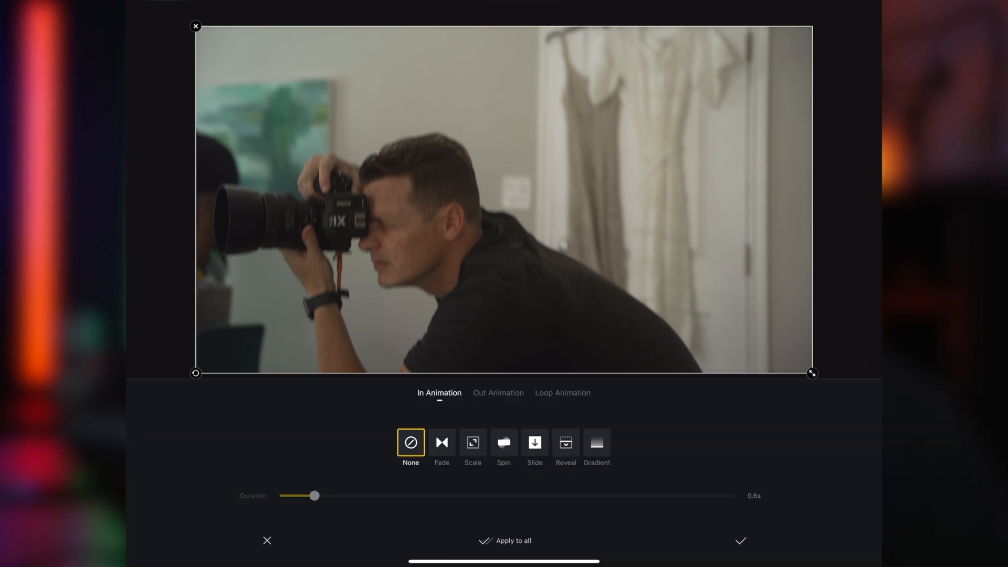
{"action": "left_click", "coordinate": [441, 442]}
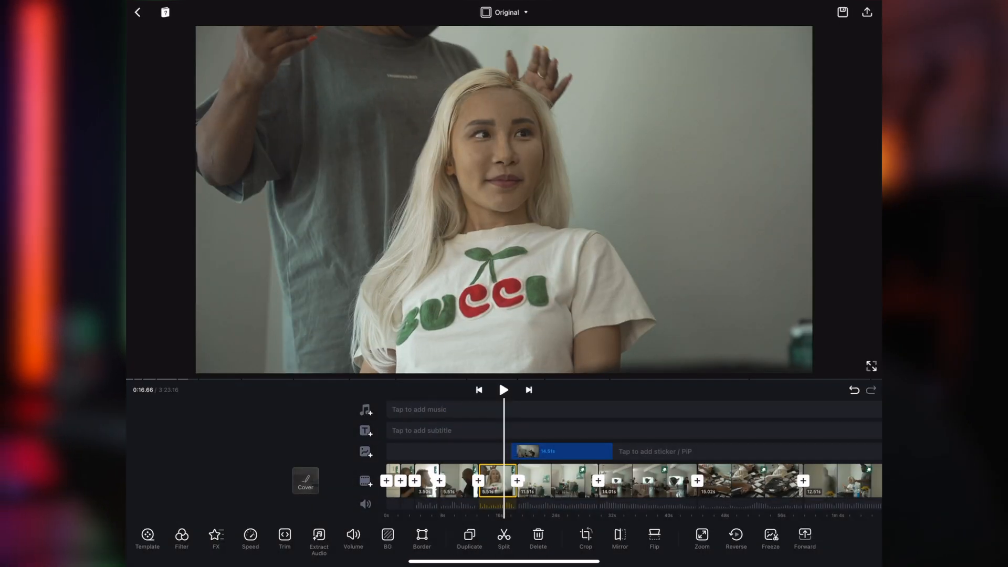
Play back to check the overlay, then select the overlay clip for editing
{"action": "left_click", "coordinate": [504, 390]}
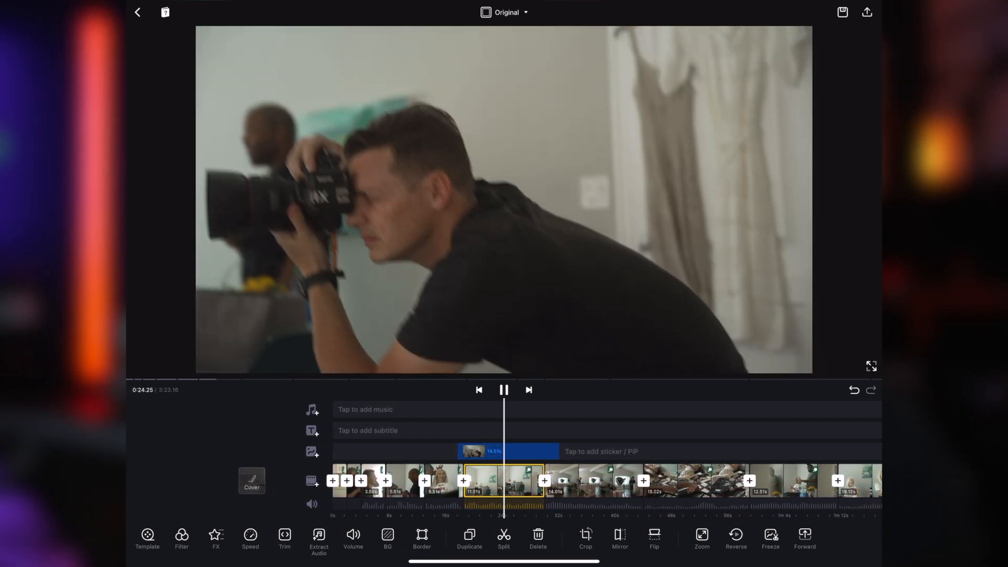
{"action": "left_click", "coordinate": [504, 390]}
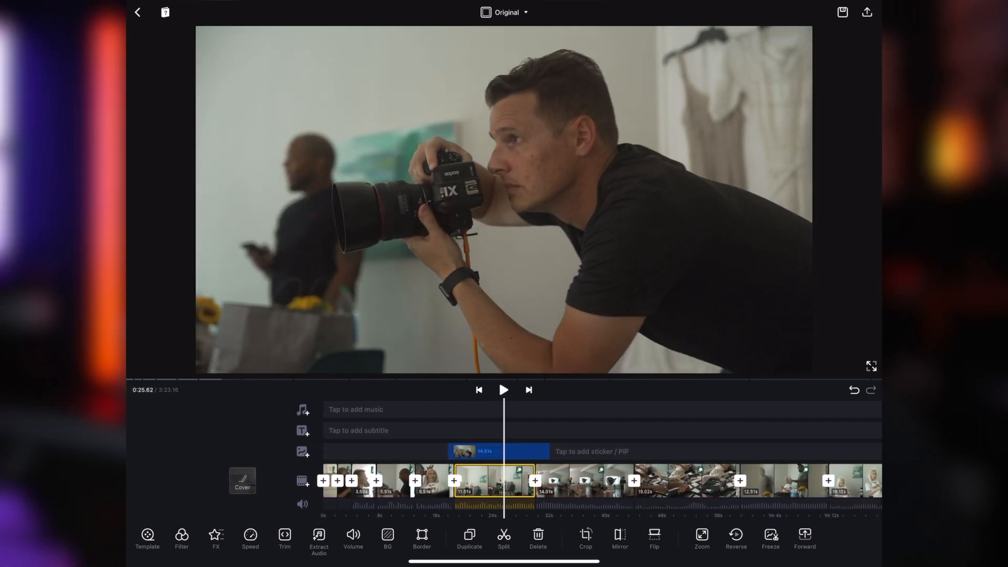
{"action": "left_click", "coordinate": [495, 452]}
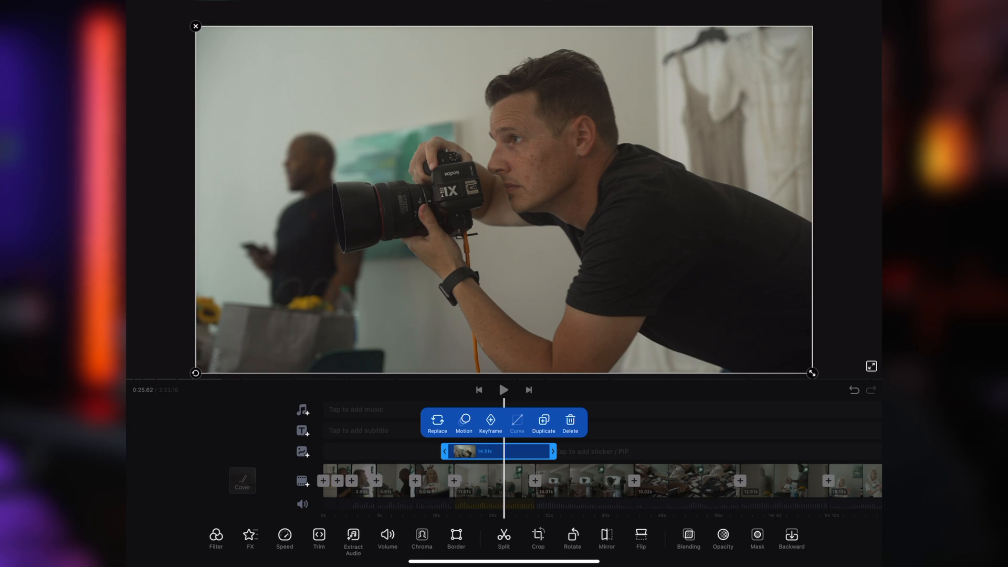
Set the overlay's blending opacity to 71% and play back to preview the result
{"action": "left_click", "coordinate": [690, 535]}
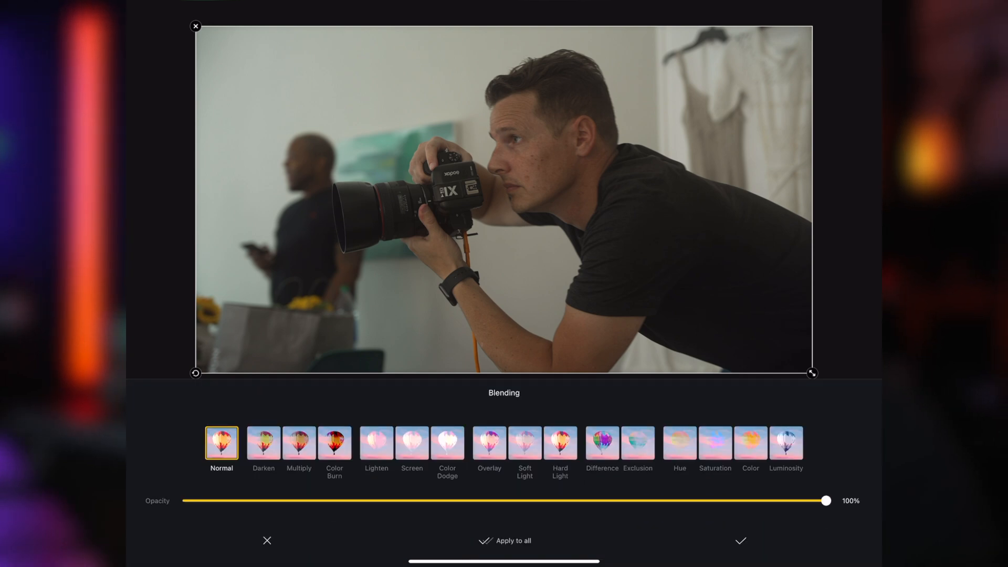
{"action": "left_click_drag", "start_coordinate": [826, 500], "coordinate": [666, 500]}
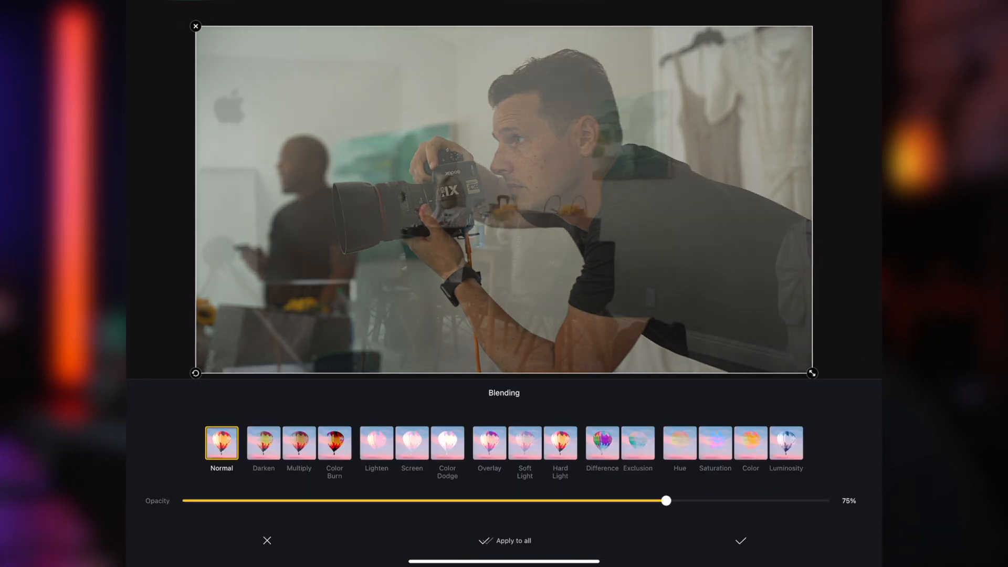
{"action": "left_click_drag", "start_coordinate": [667, 501], "coordinate": [641, 501]}
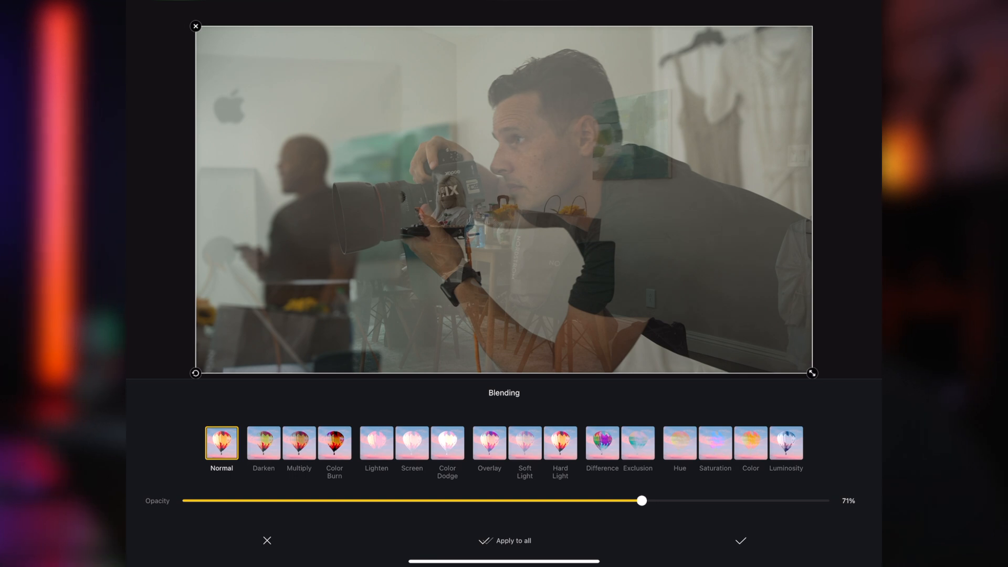
{"action": "left_click_drag", "start_coordinate": [640, 501], "coordinate": [635, 500]}
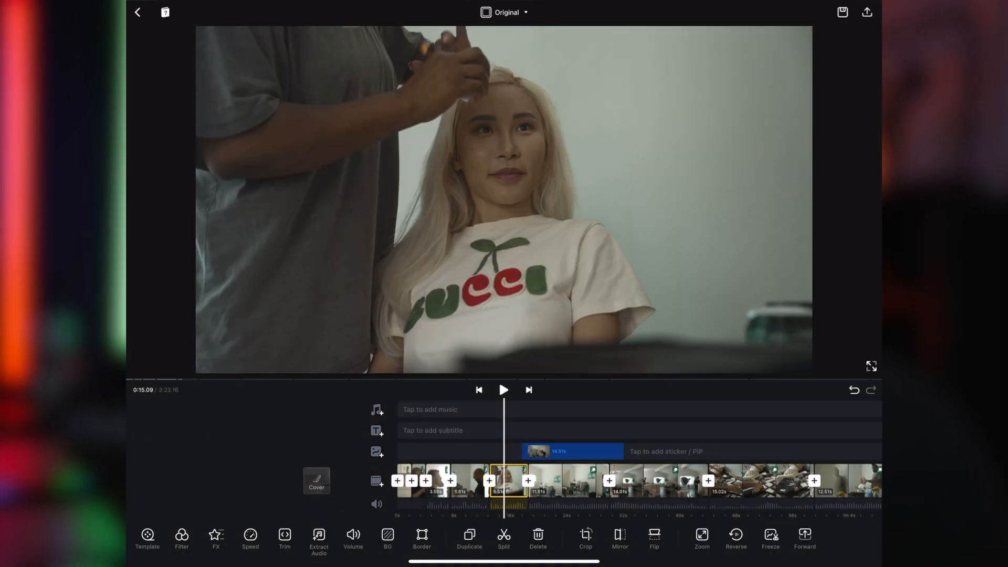
{"action": "left_click", "coordinate": [504, 390]}
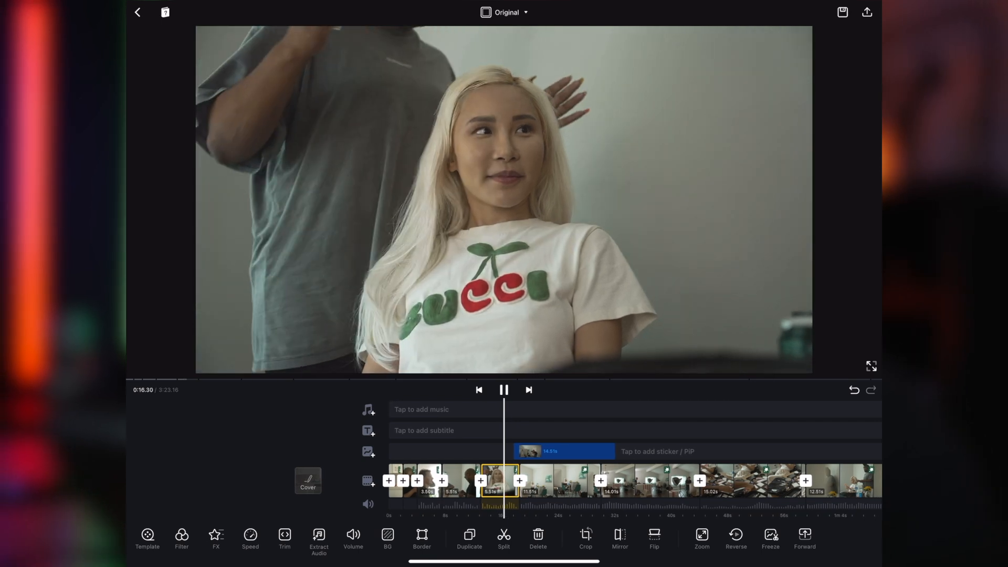